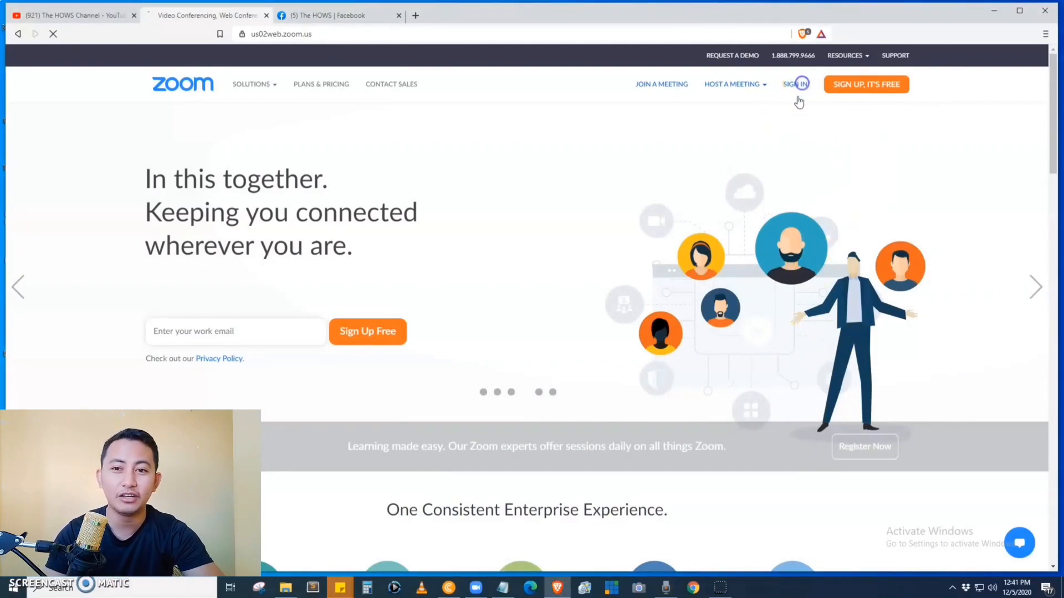
Sign in to Zoom with a Google account and go to the Meetings page.
click(794, 83)
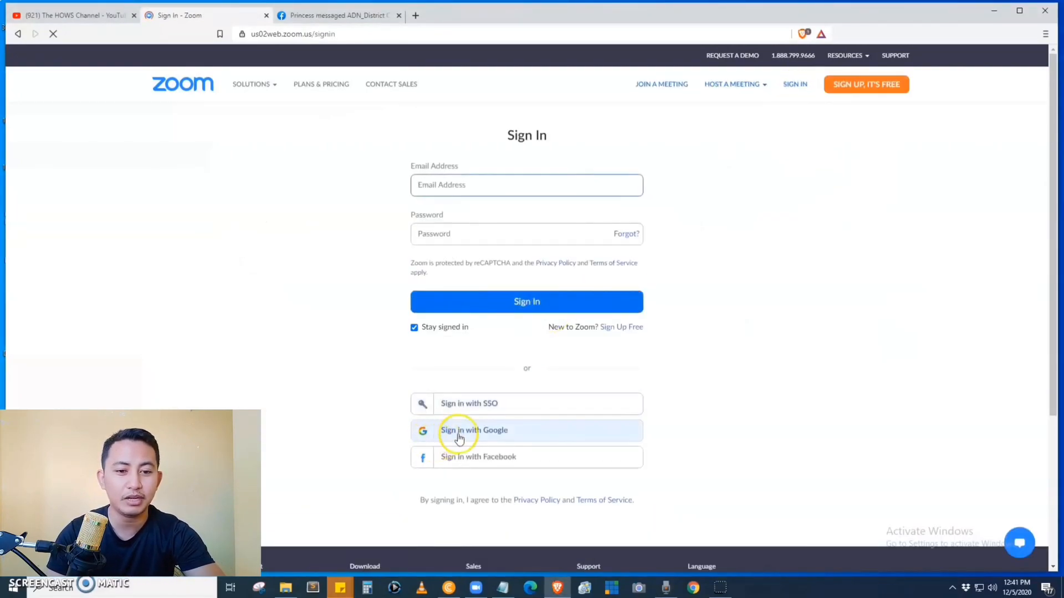
click(473, 429)
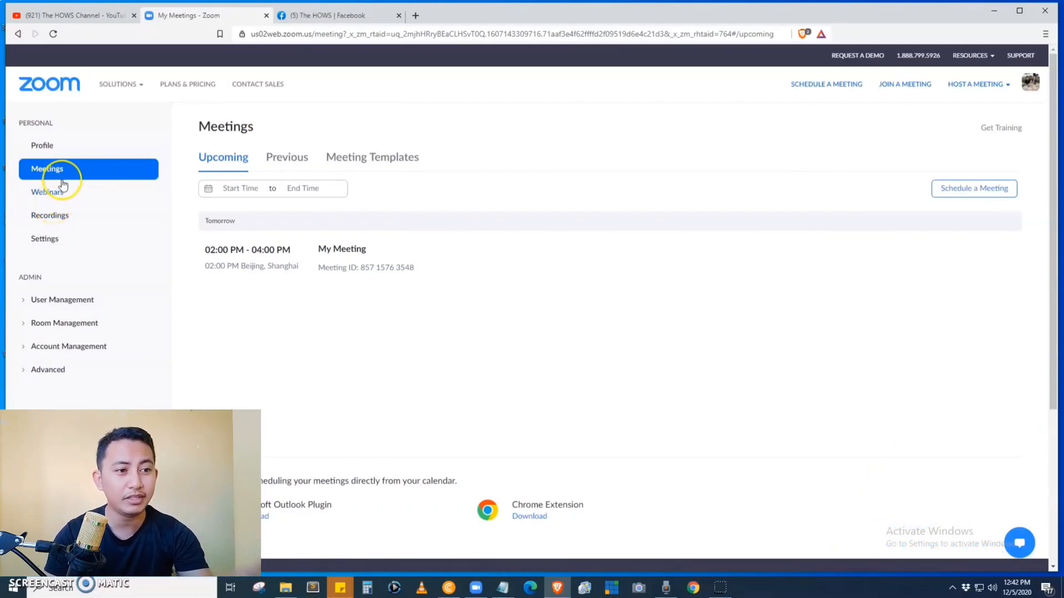
click(48, 168)
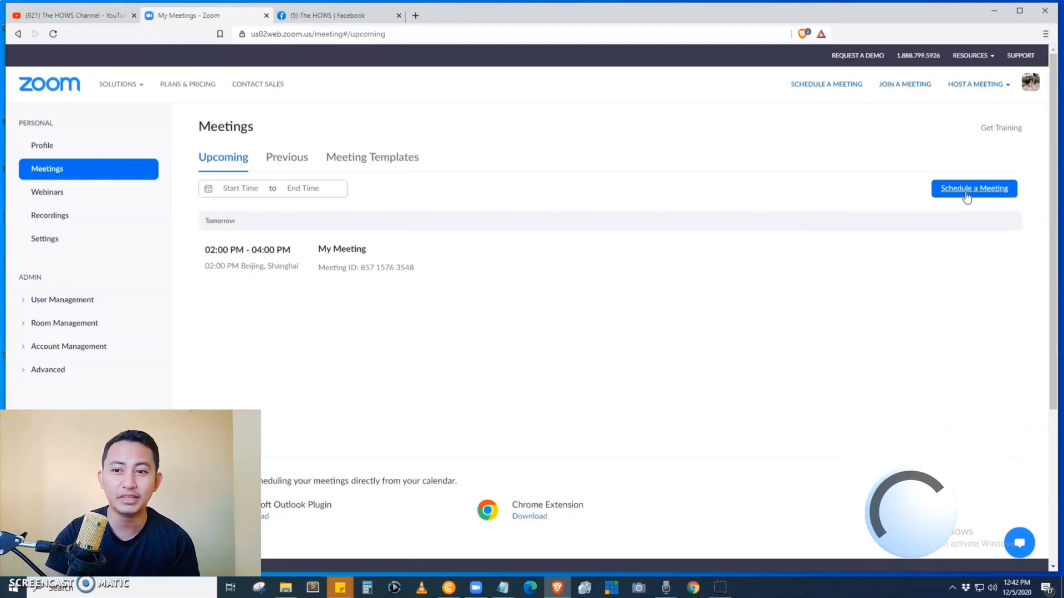
Start a new meeting and replace the topic My Meeting with Example Meeting.
click(974, 188)
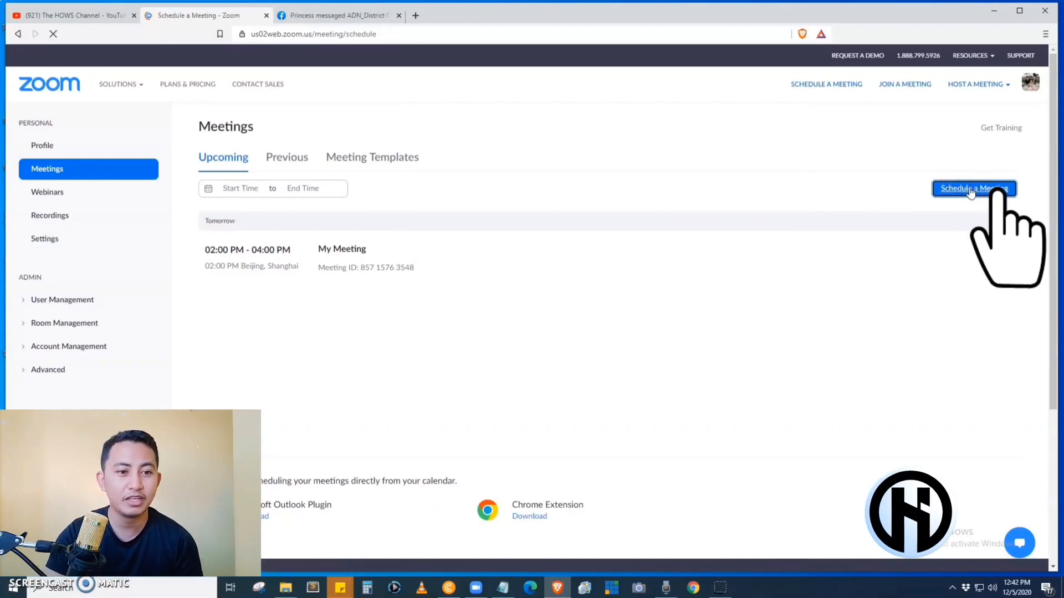
click(973, 189)
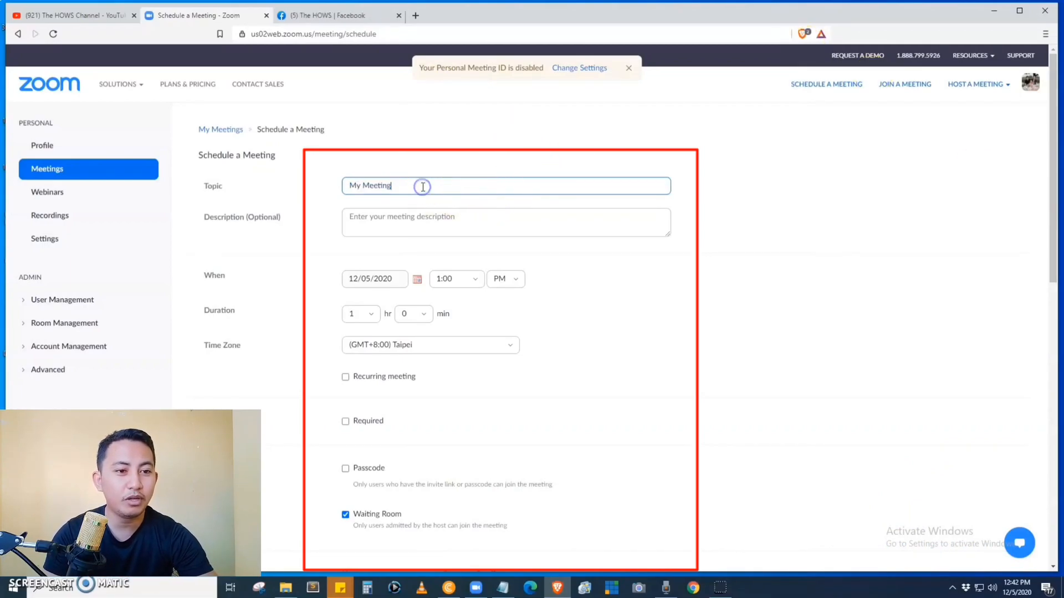
double_click(371, 185)
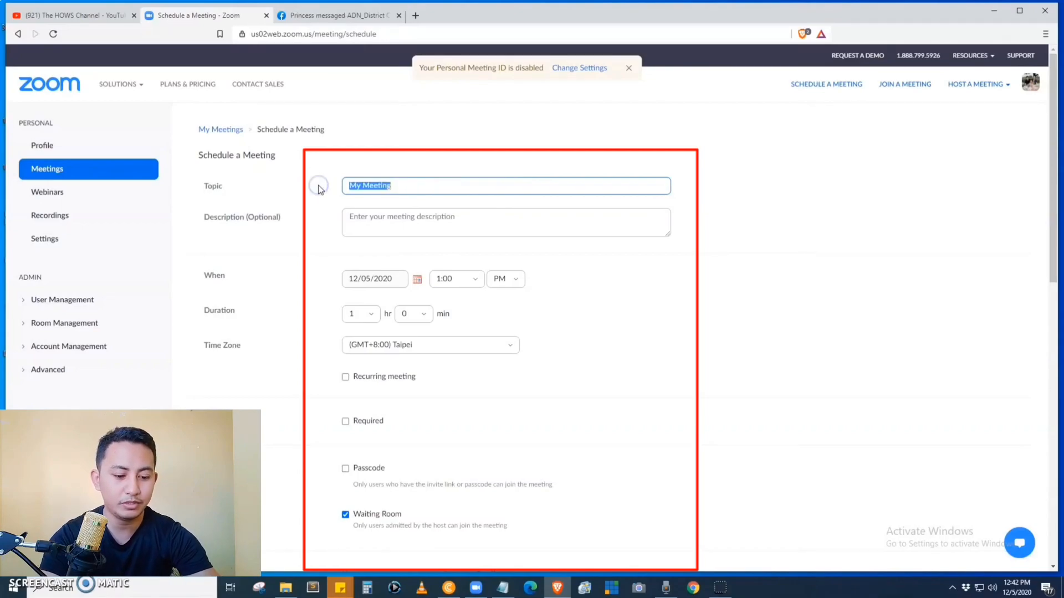
text(xa)
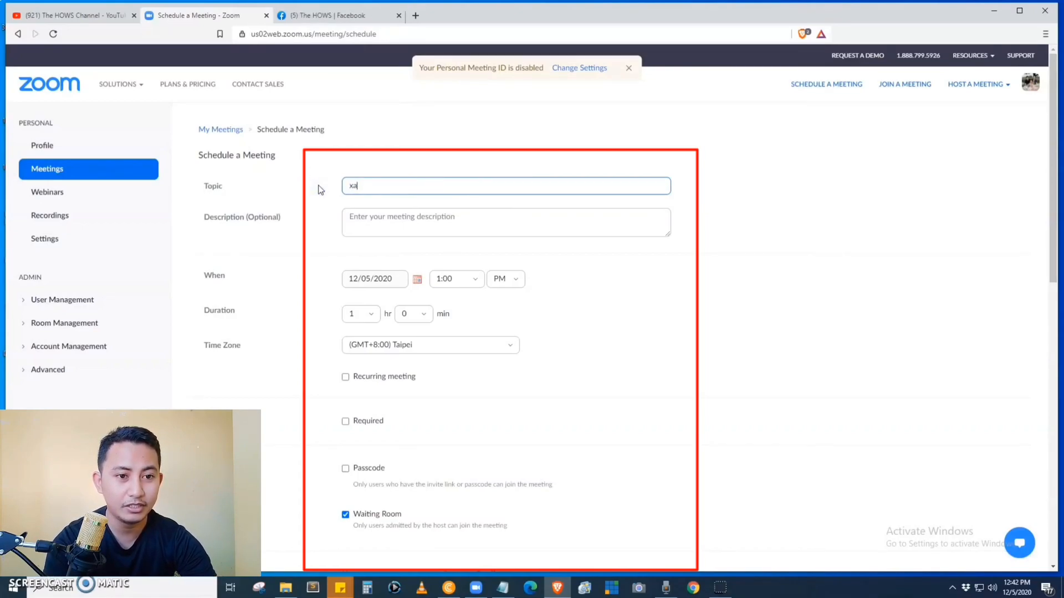
text(Example Meeting)
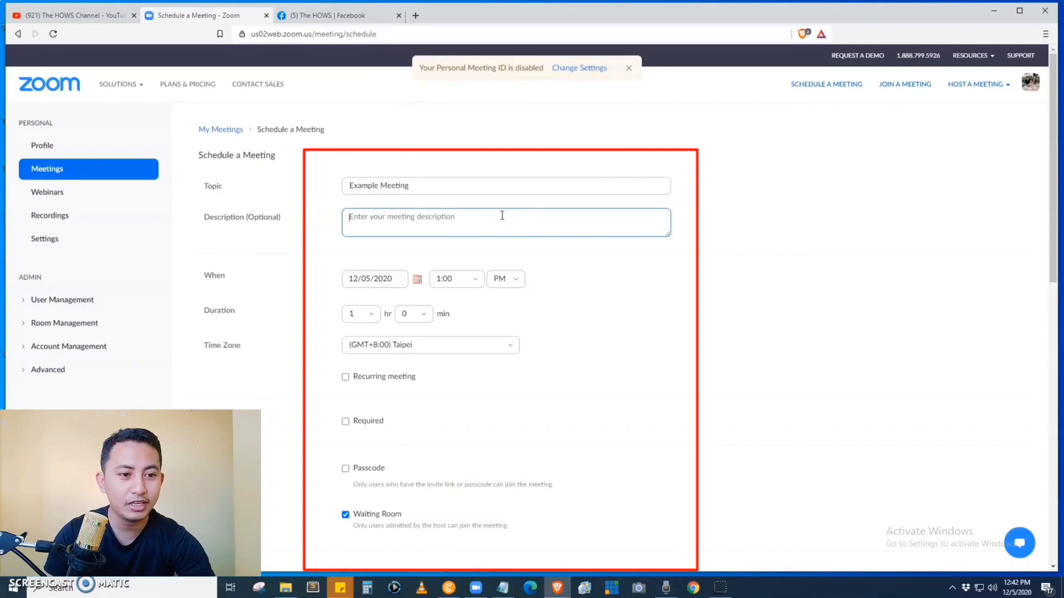
Set the meeting to December 6 at 2:00 PM with a 2-hour duration.
scroll(down, 3)
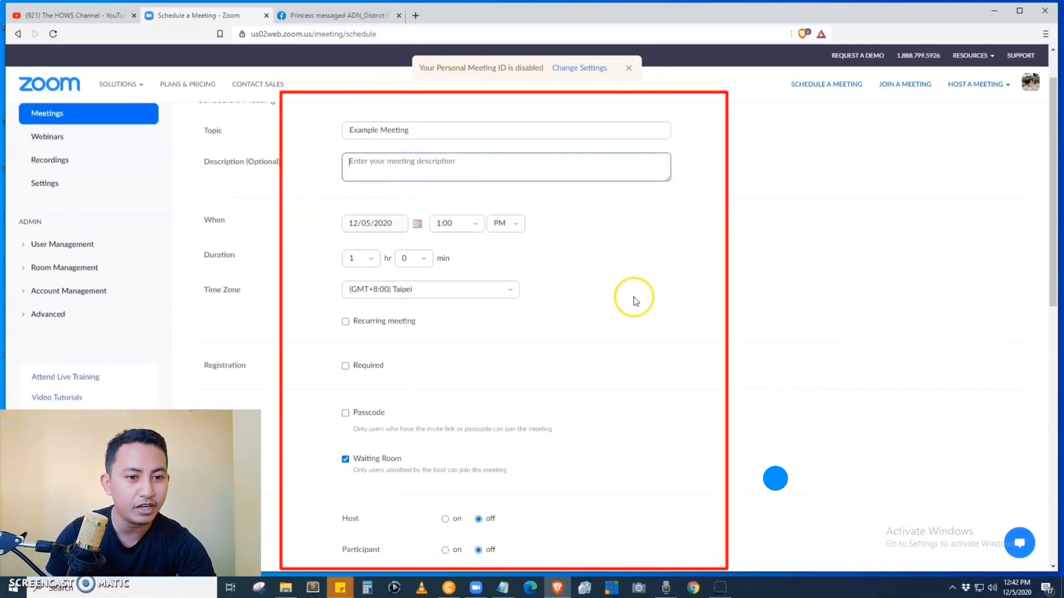
click(416, 223)
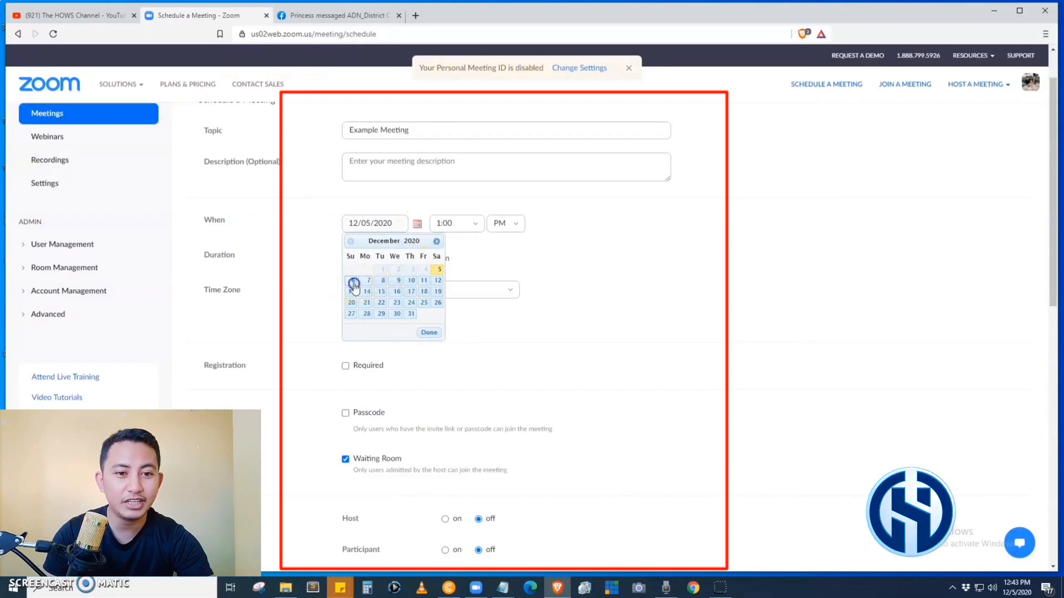
click(382, 280)
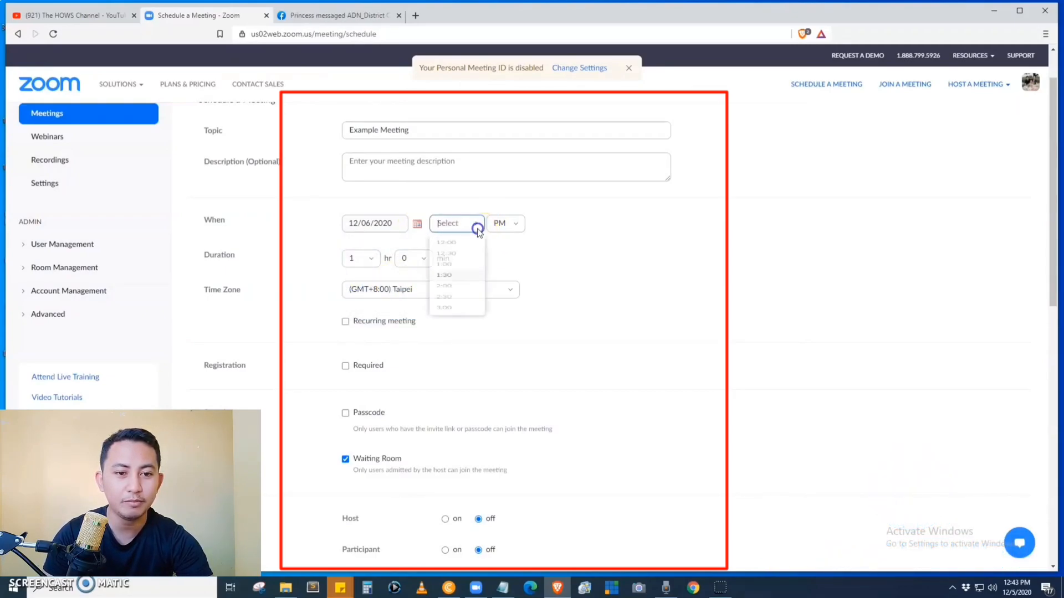
click(443, 286)
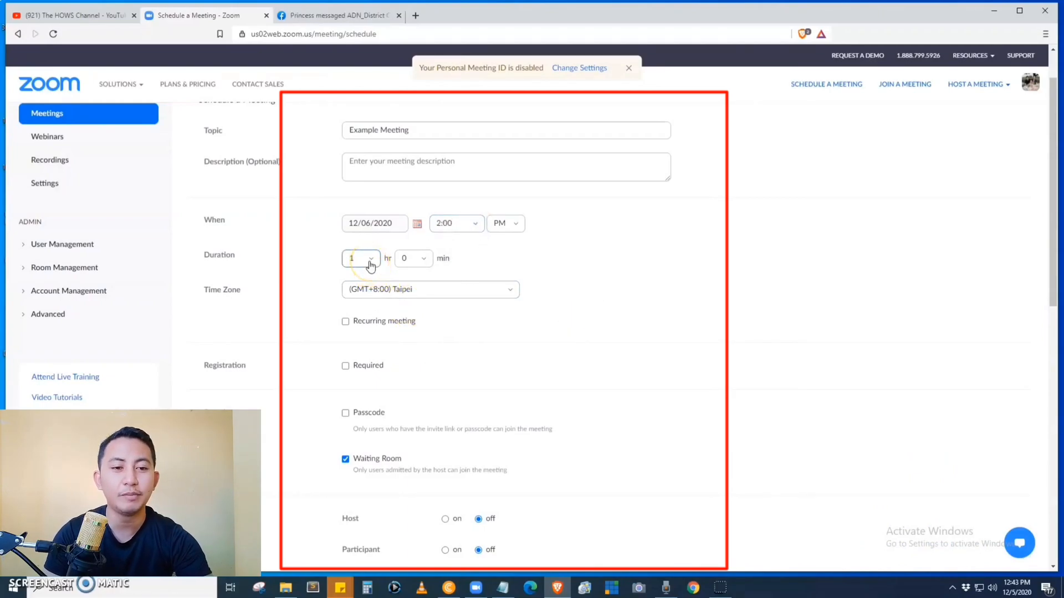
click(355, 258)
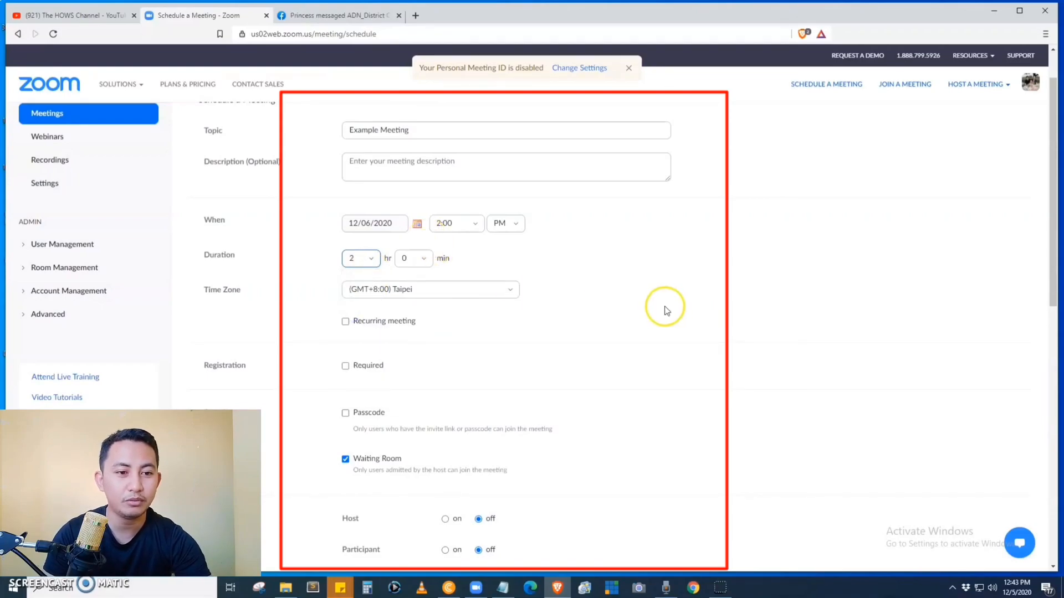
scroll(down, 3)
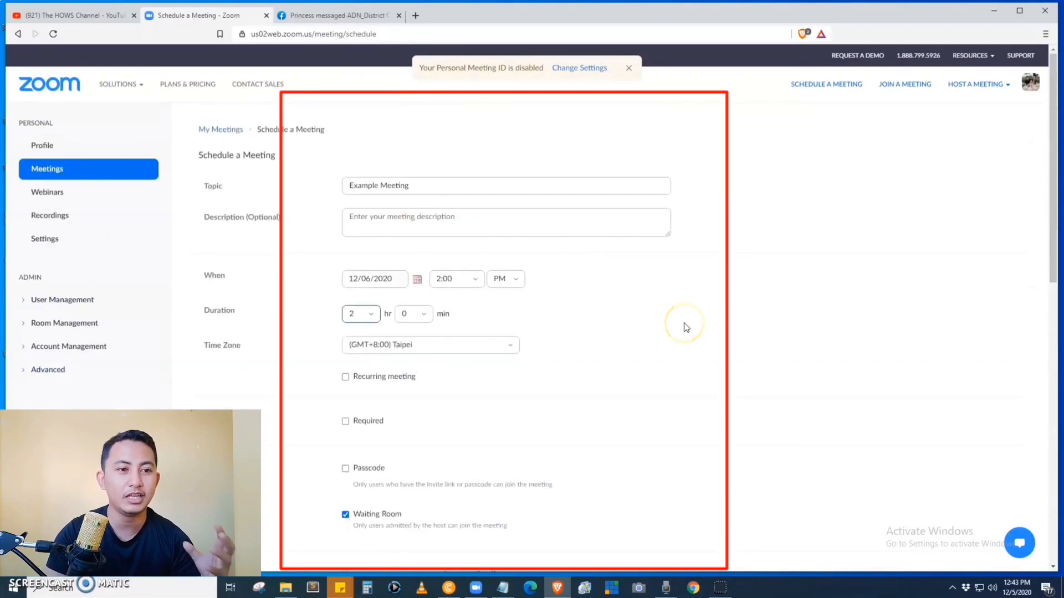
Require registration for Example Meeting and save the meeting.
scroll(down, 3)
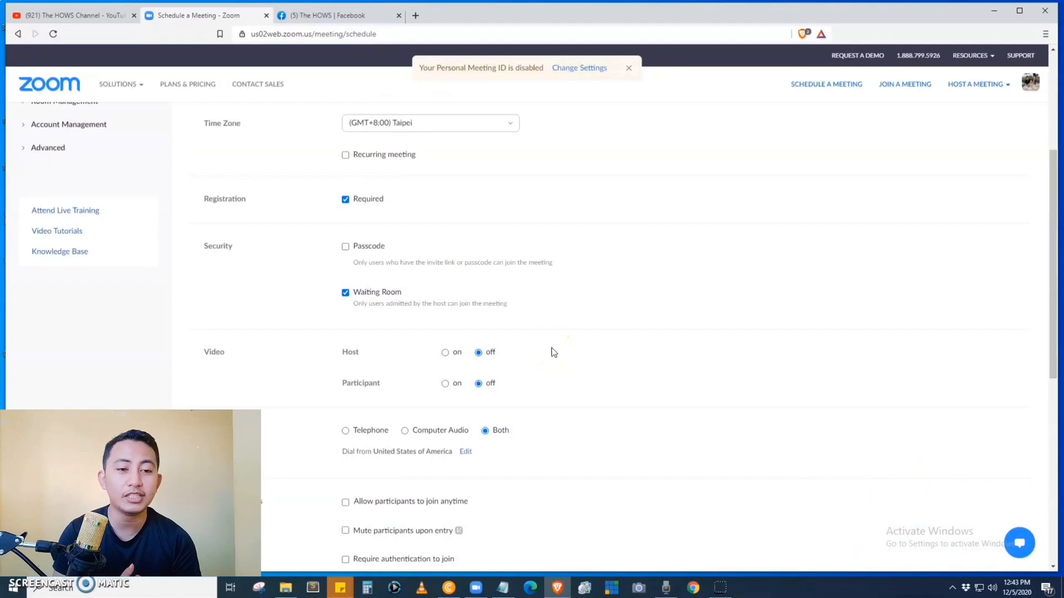
scroll(down, 3)
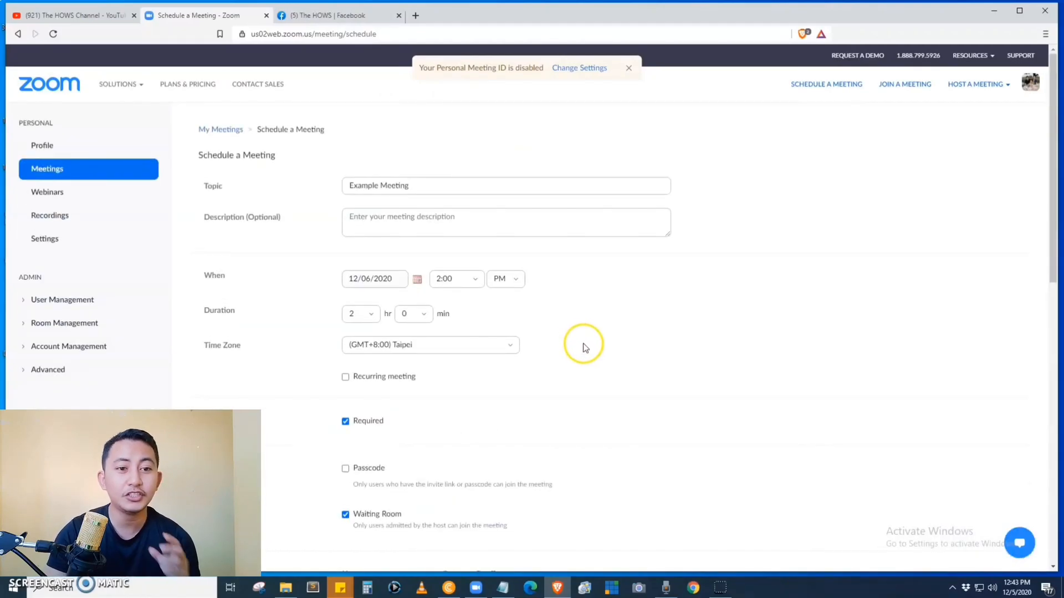
scroll(down, 3)
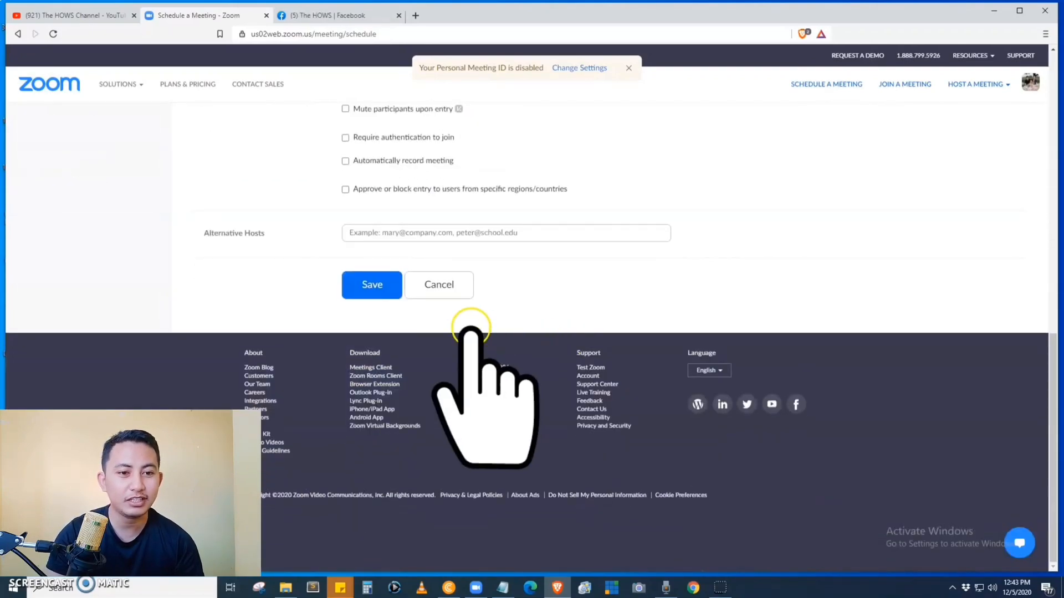
click(372, 284)
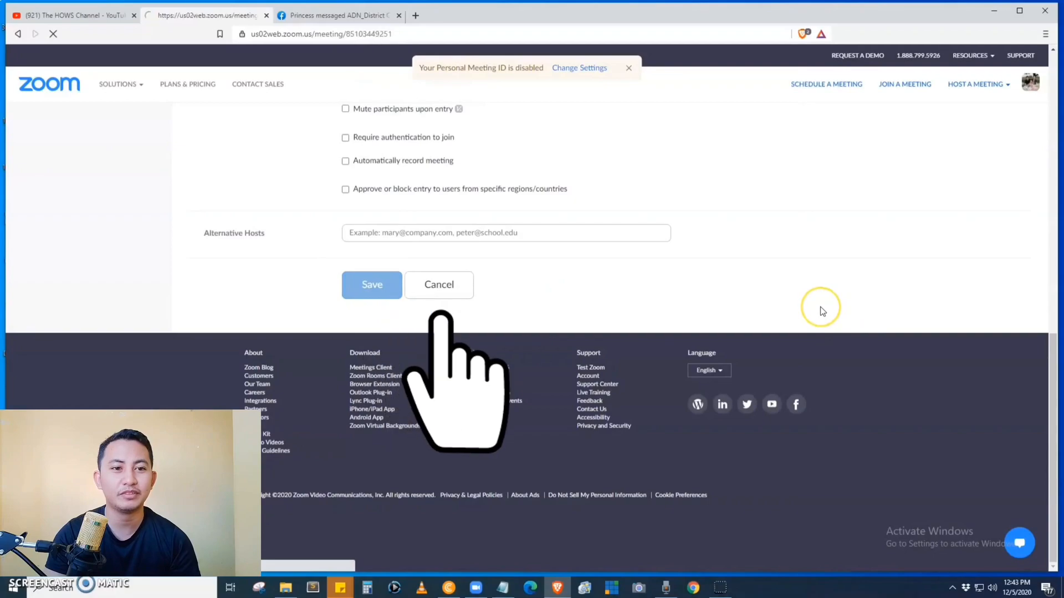
Copy the Example Meeting invitation with its registration link to the clipboard.
click(372, 285)
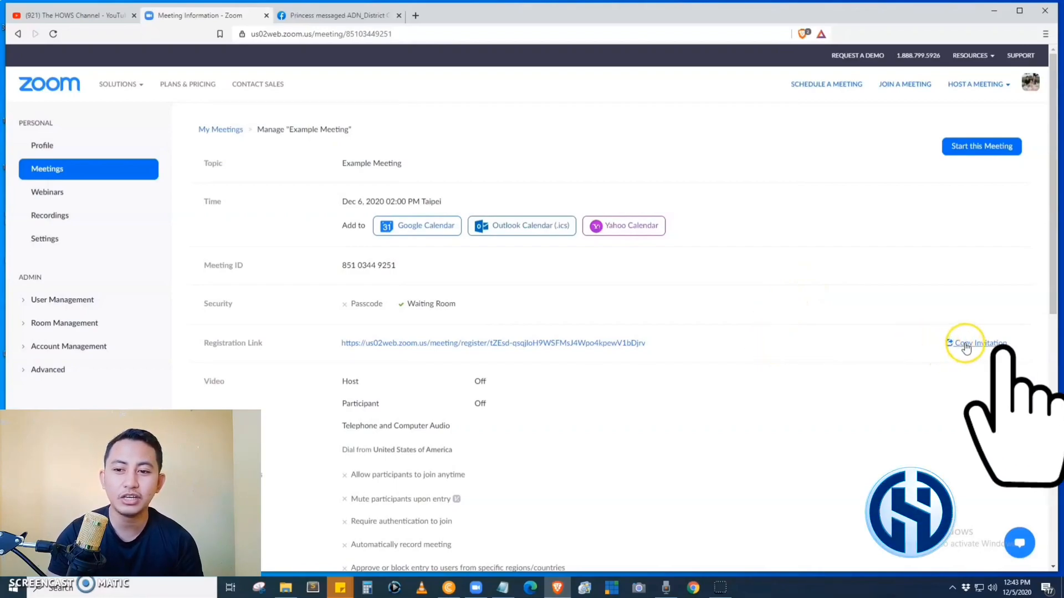
click(975, 342)
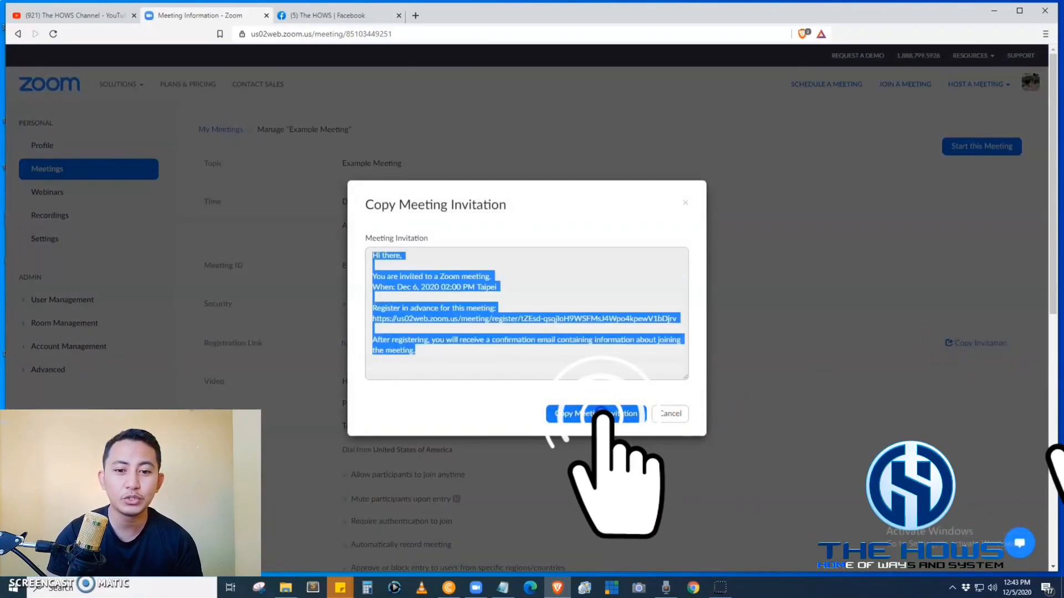
click(595, 413)
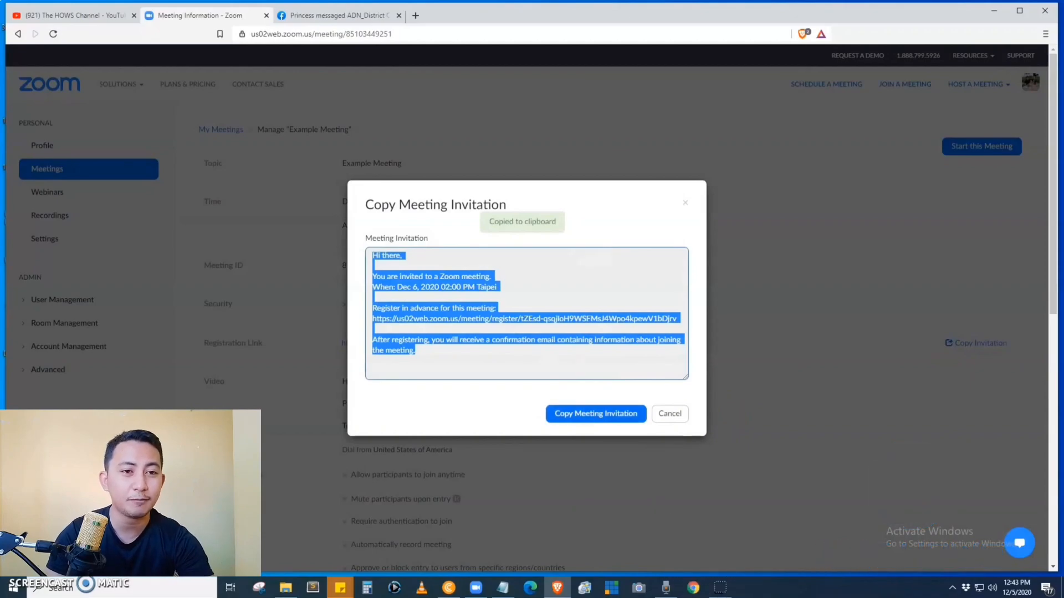
click(337, 14)
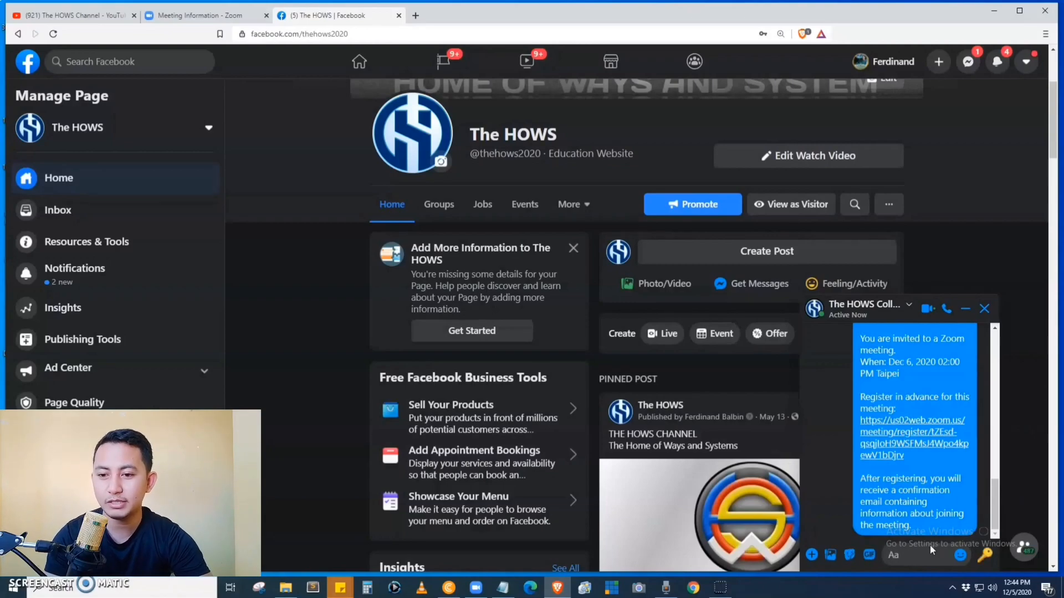
Follow the registration link from the Messenger invitation message.
scroll(down, 3)
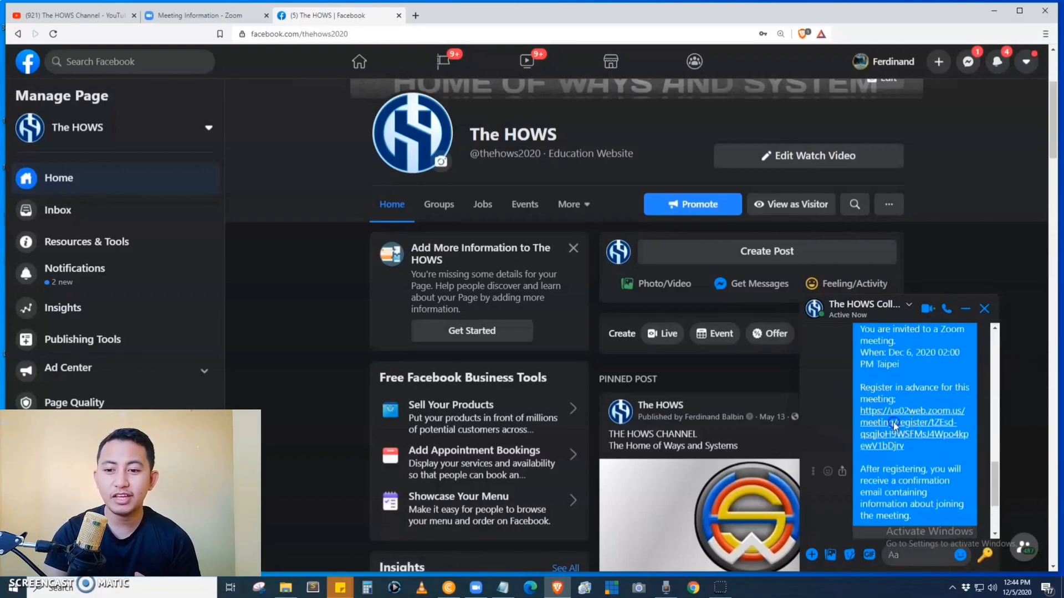
click(912, 416)
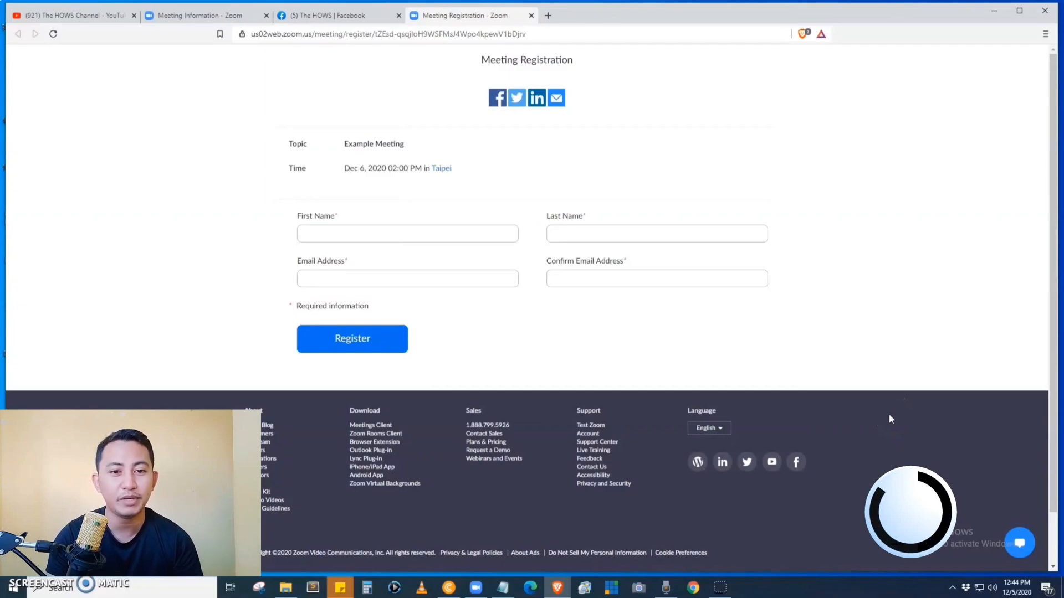
Enter the registrant's name as Jhon Doe.
click(406, 234)
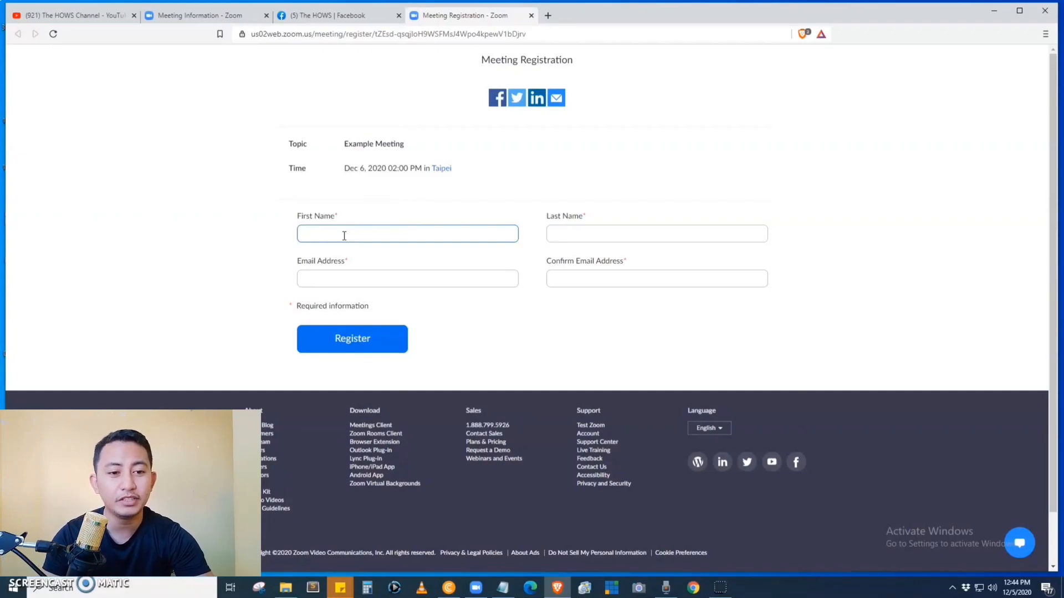
click(406, 233)
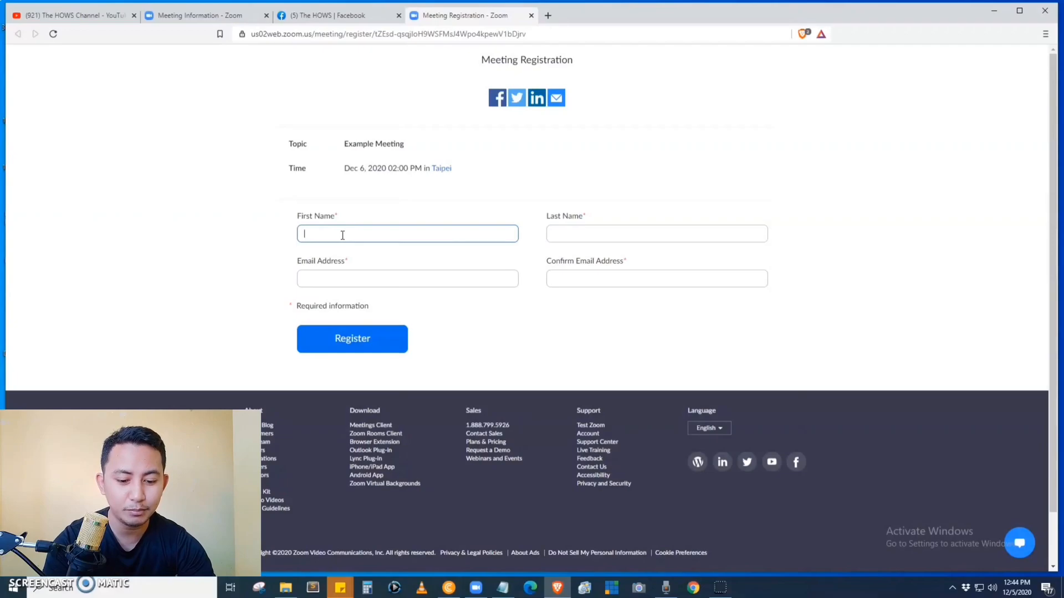
text(Joe)
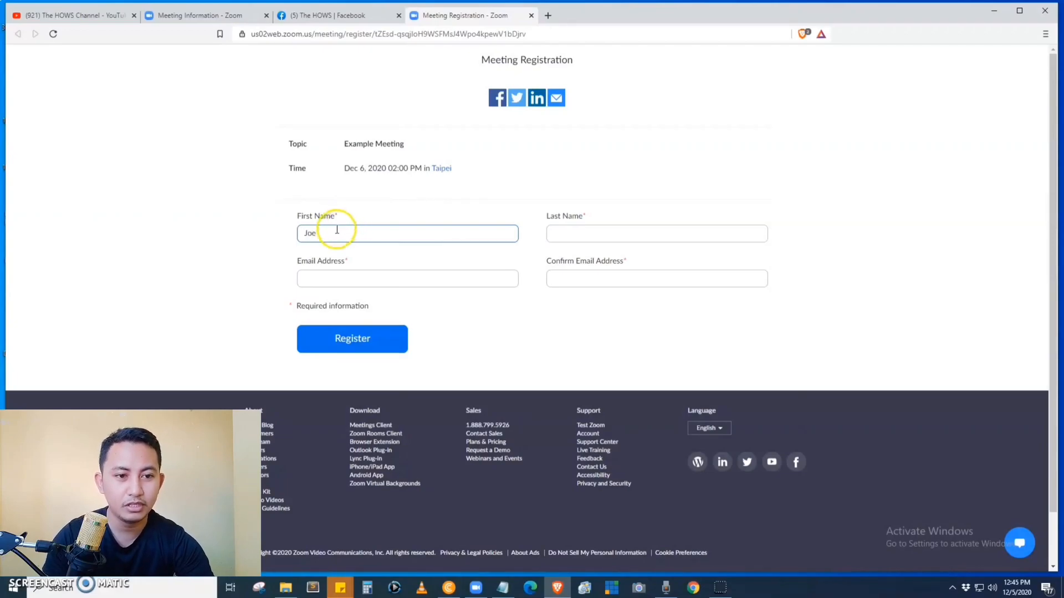
text(Jhon)
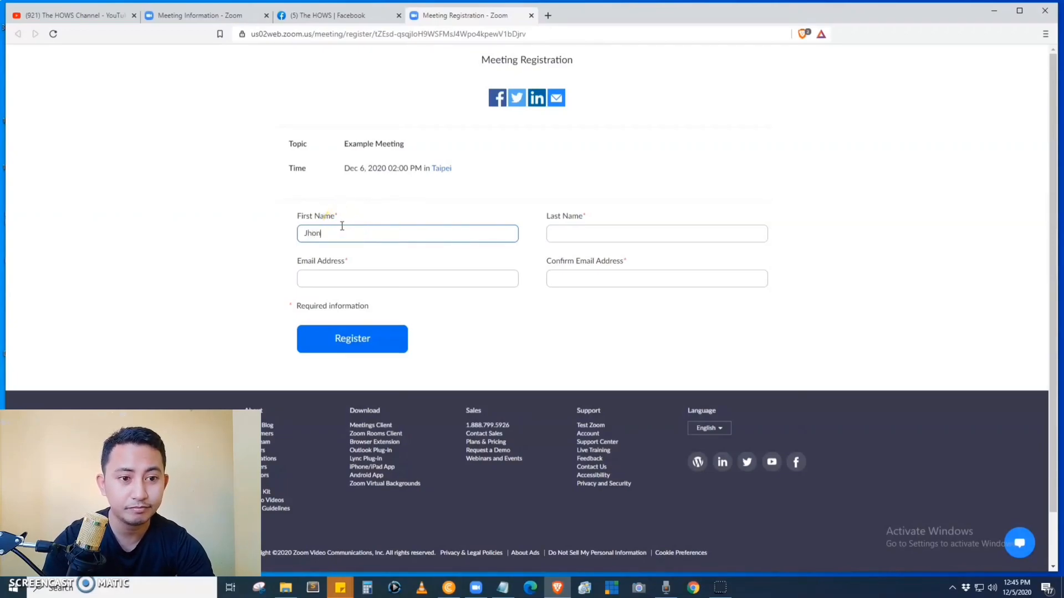
text(Doe)
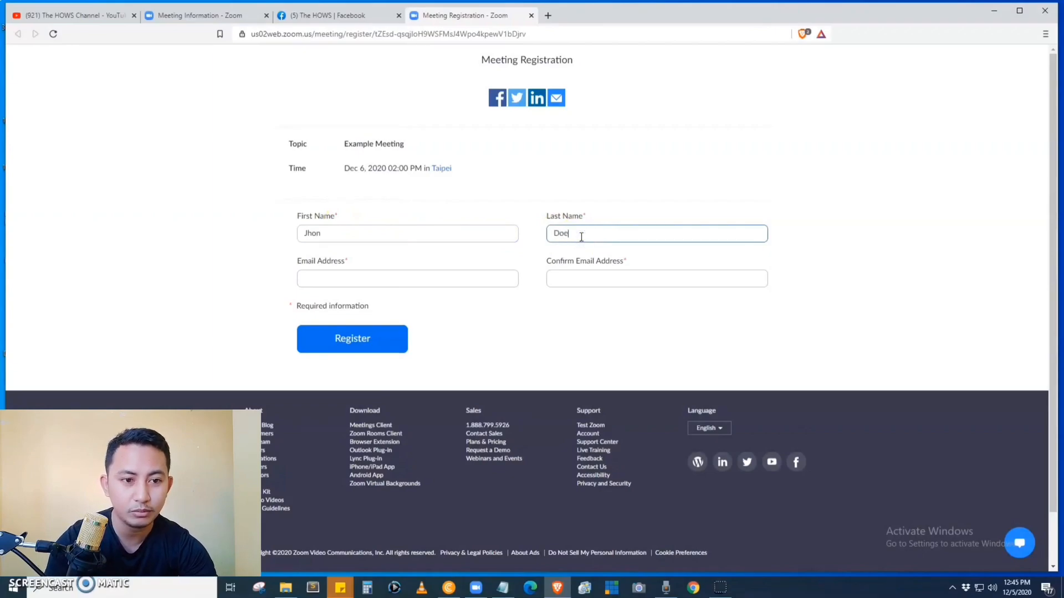
Enter a gmail.com email address, fix the mismatch so both addresses match, and register.
click(406, 278)
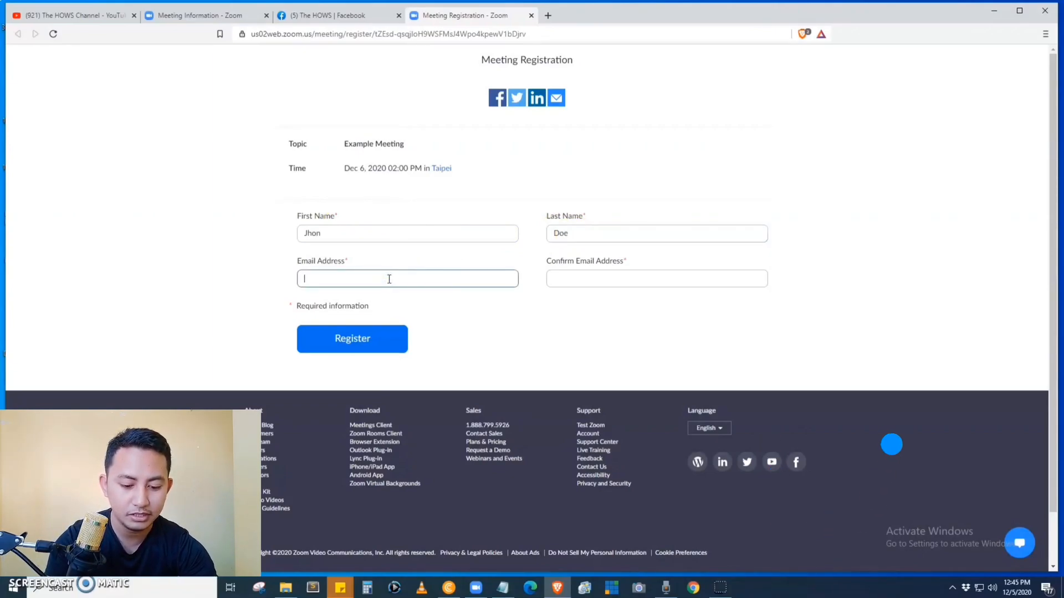
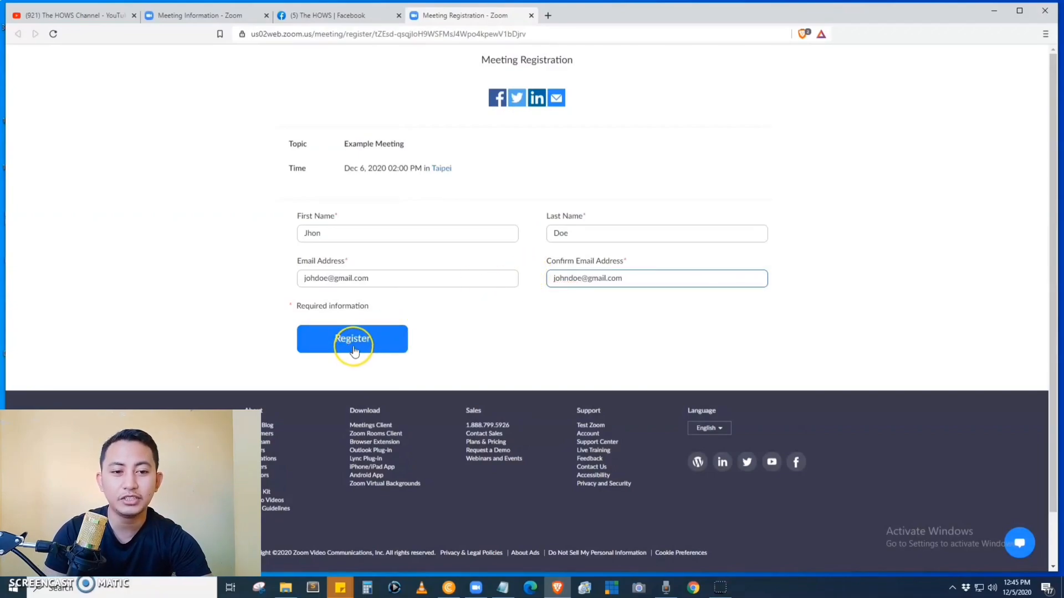
click(351, 340)
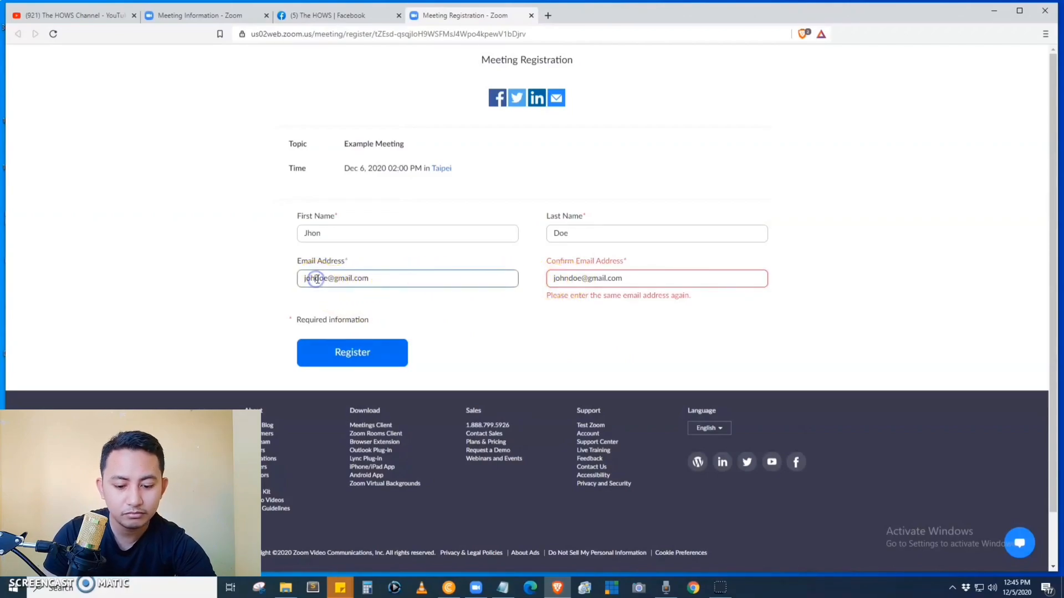
click(352, 352)
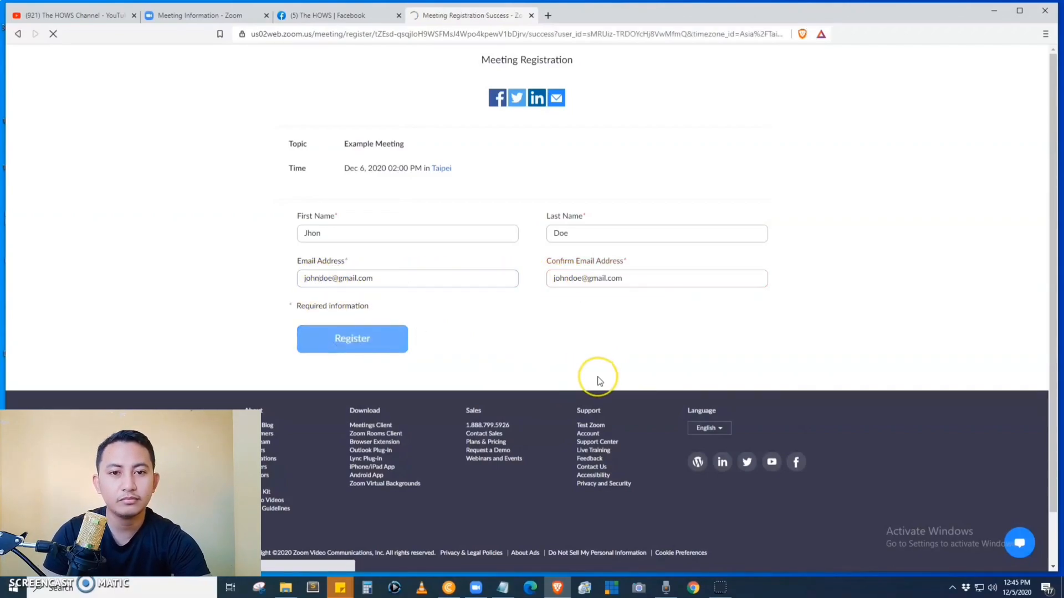
Submit the registration and review the approved page with meeting ID and join link.
click(351, 339)
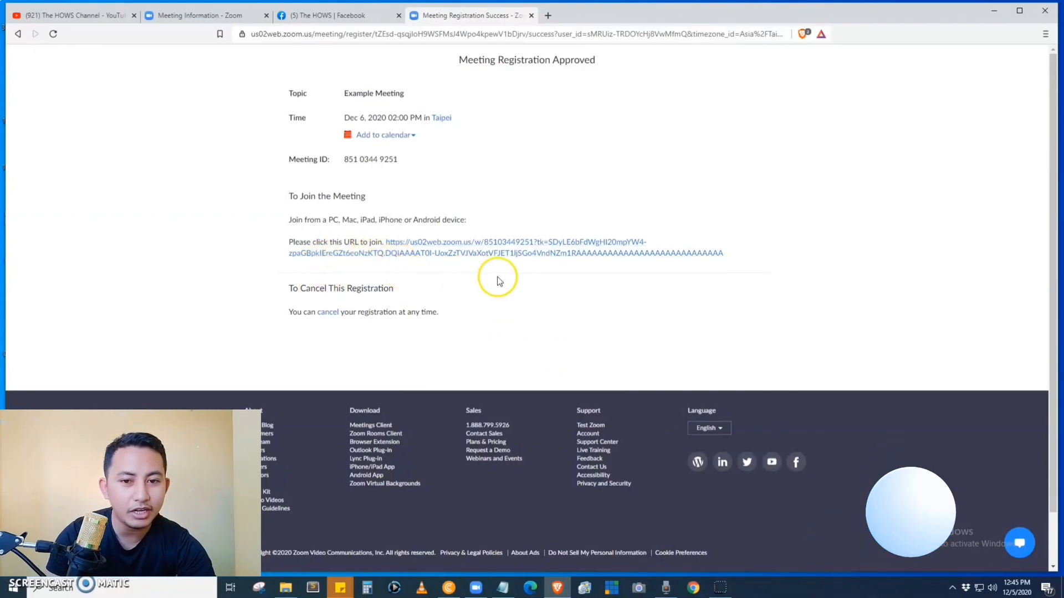
mouse_move(422, 283)
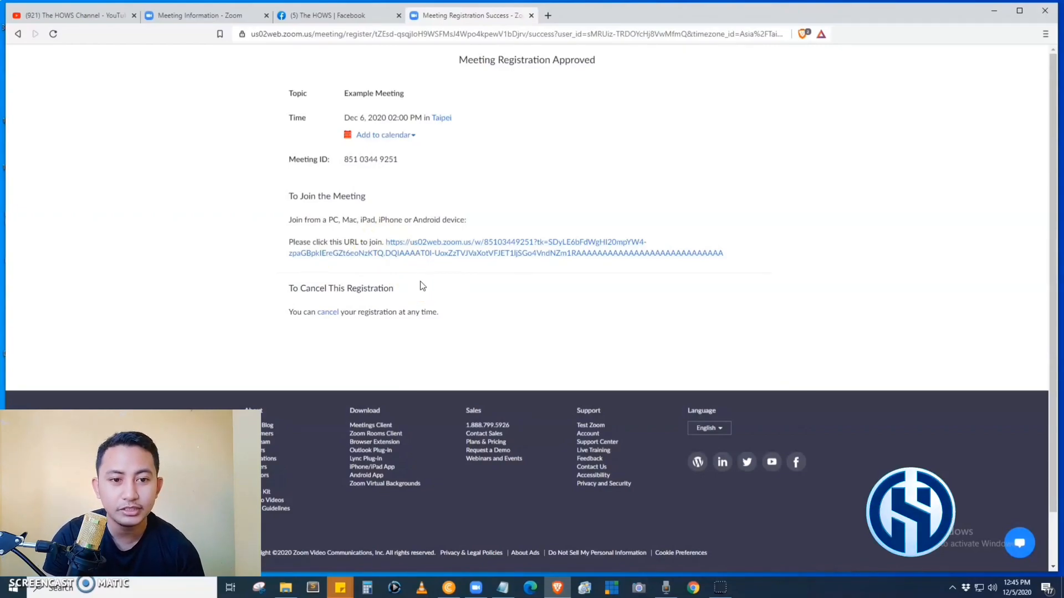
mouse_move(464, 298)
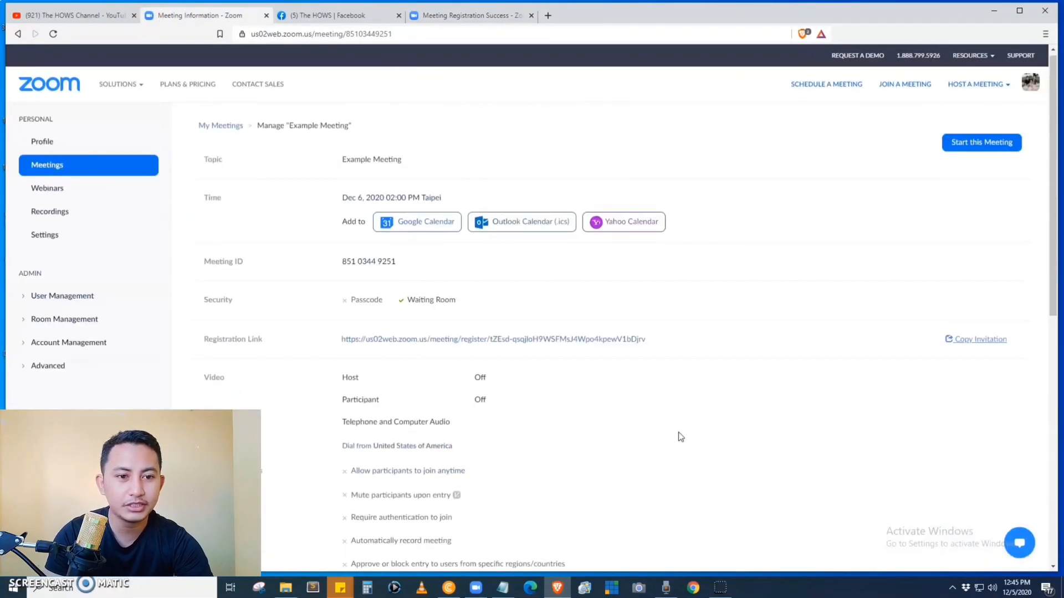
Return to the Example Meeting page and view the registrants list showing Jhon Doe.
click(118, 83)
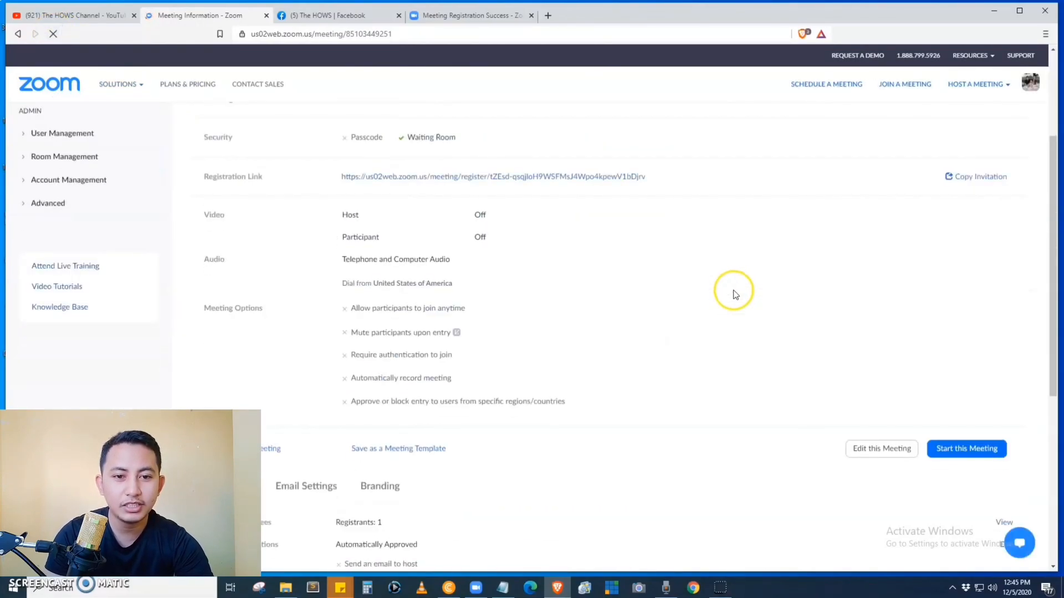
scroll(down, 3)
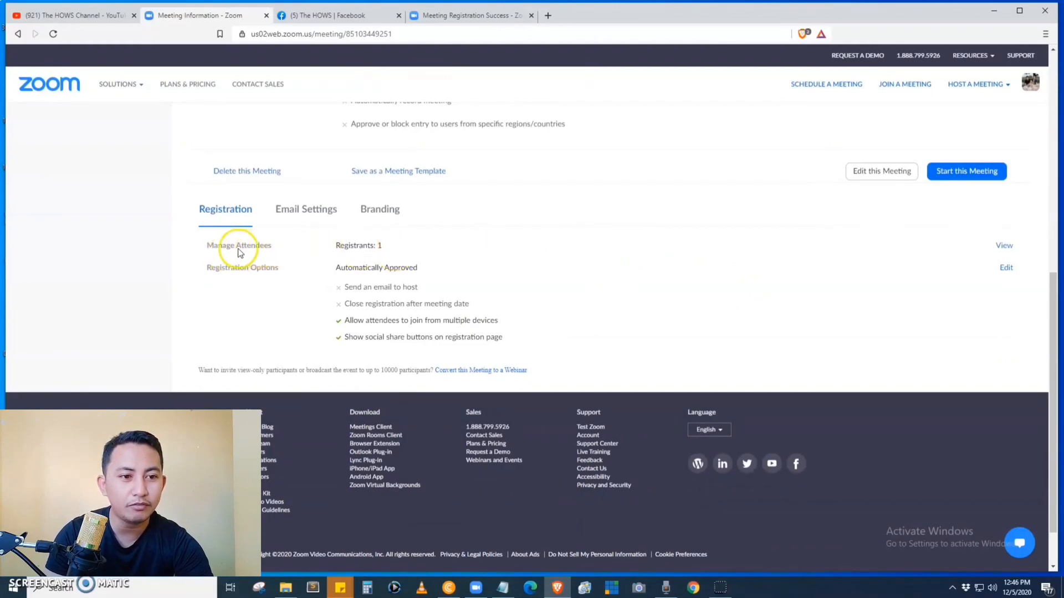
click(239, 245)
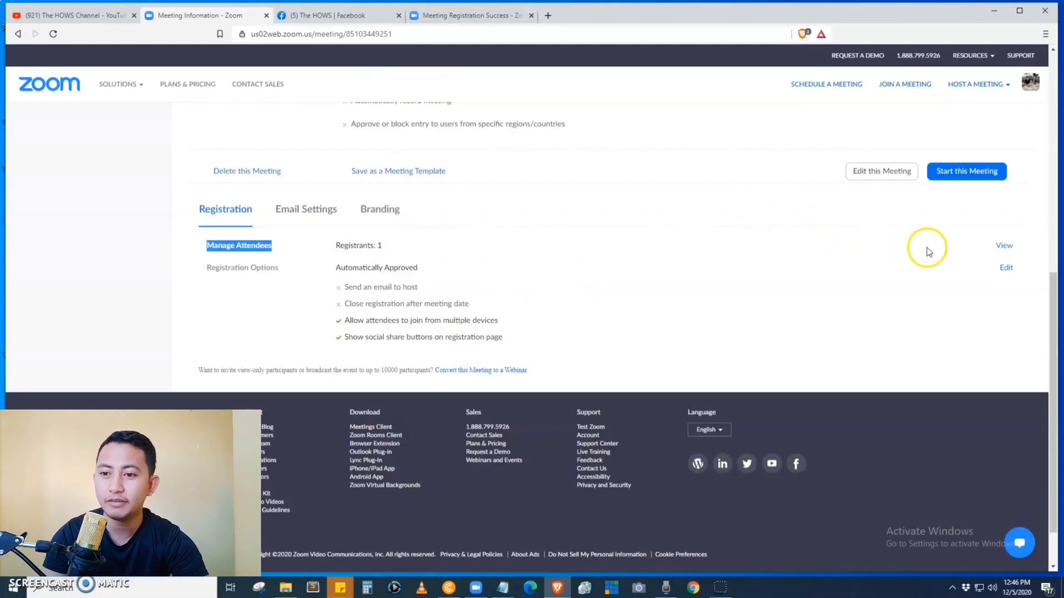
mouse_move(1006, 246)
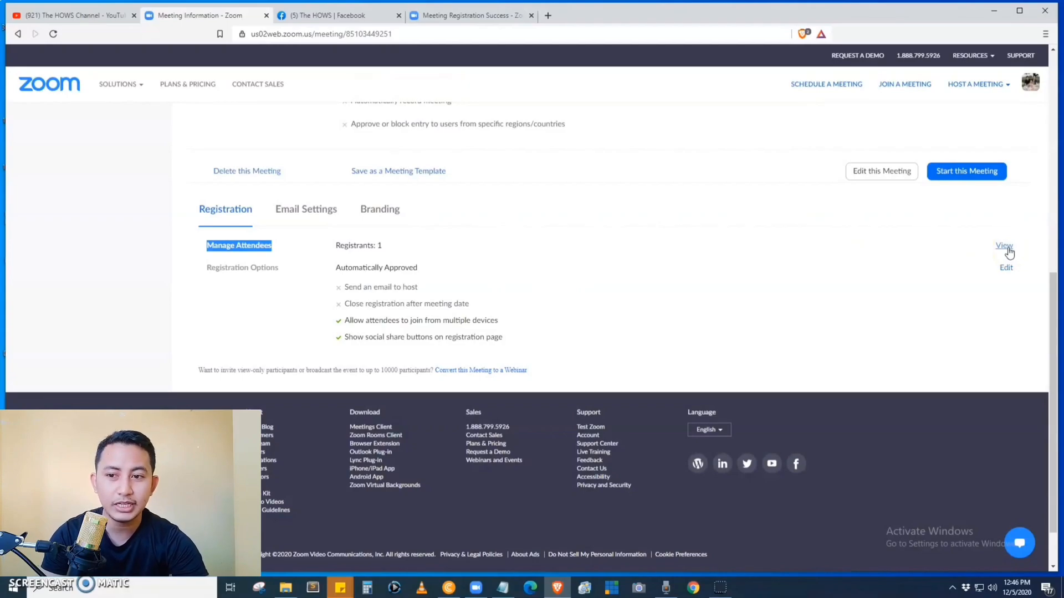
click(1004, 246)
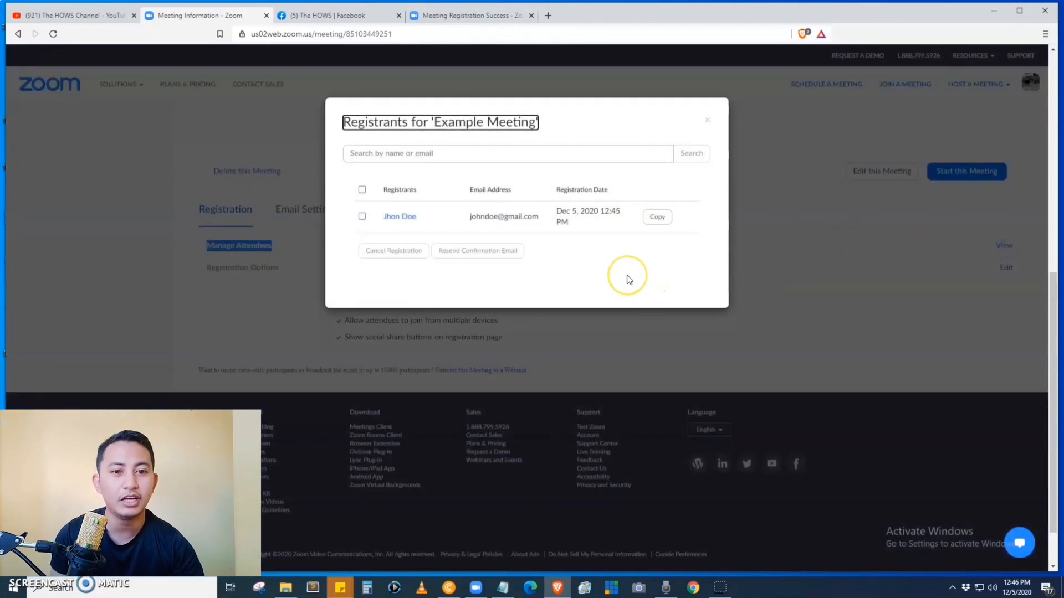